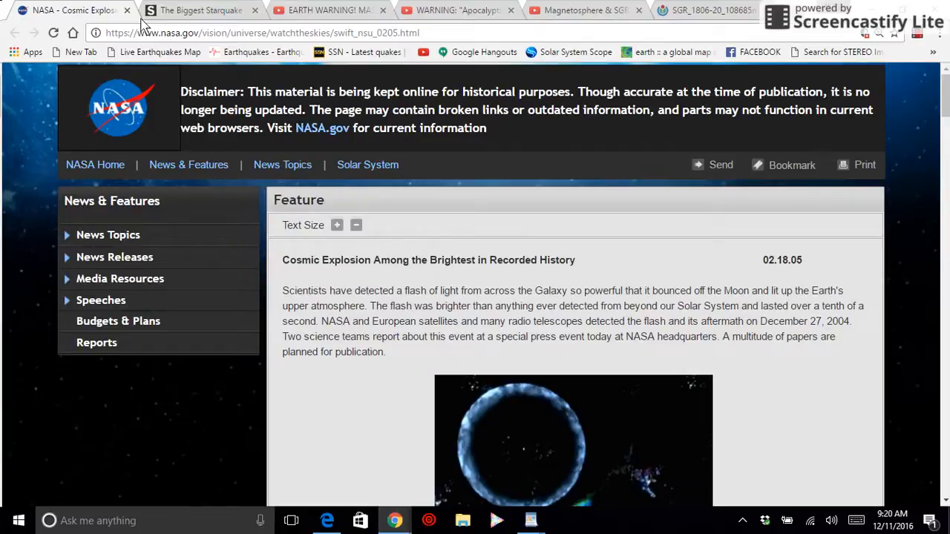
Step: Switch to the Space.com article 'The Biggest Starquake Ever'
click(200, 9)
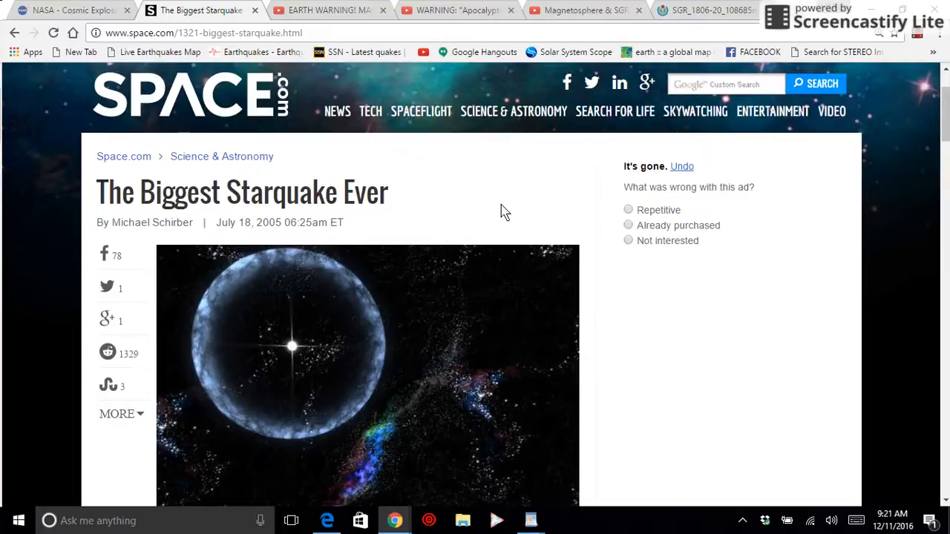
Step: Switch to the YouTube video 'EARTH WARNING! MASSIVE WAVE OF ENERGY/16 DAYS AWAY!'
click(319, 9)
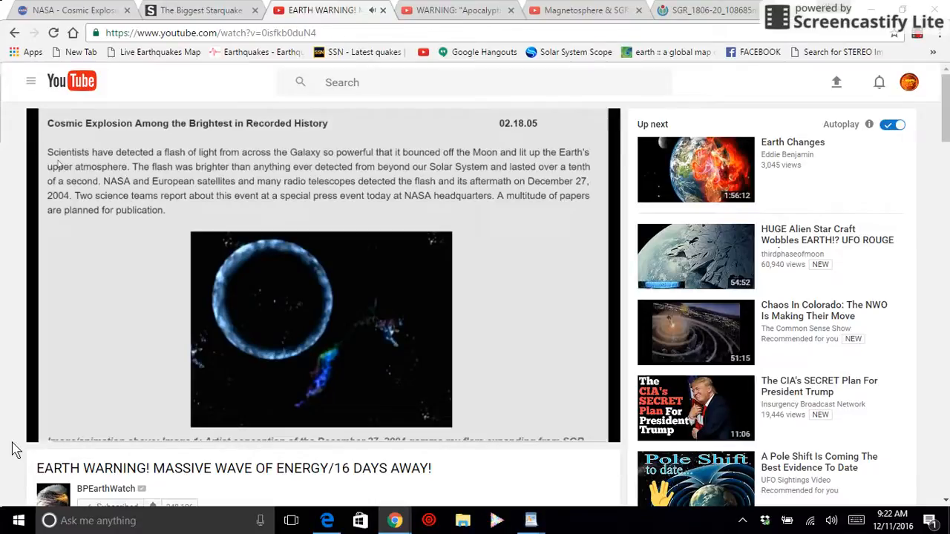
Step: Play the 'Apocalyptic Galactic Wave Of Energy' video, then move to the Magnetosphere & SGR 1806-20 video
click(446, 9)
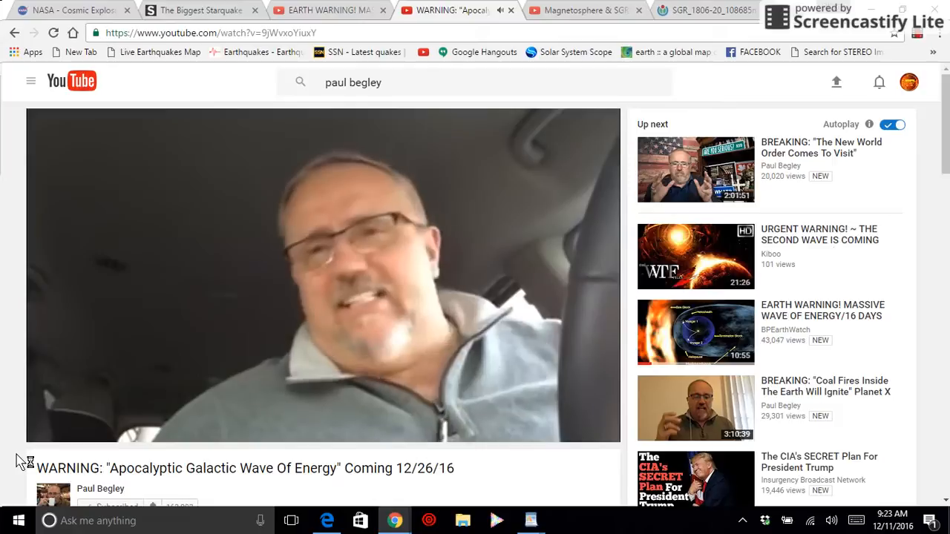
click(582, 10)
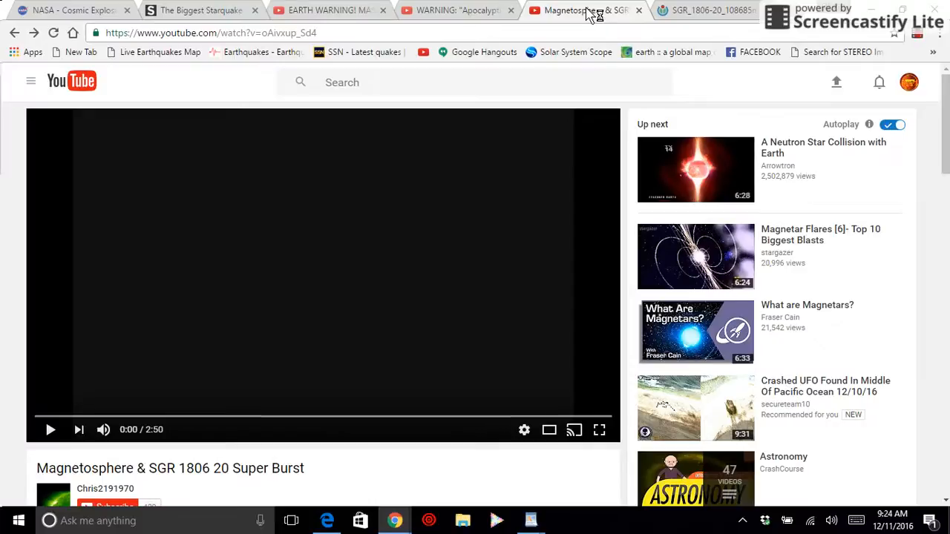
Step: Start the Magnetosphere & SGR 1806-20 Super Burst video showing the burst count-rate graph
click(600, 431)
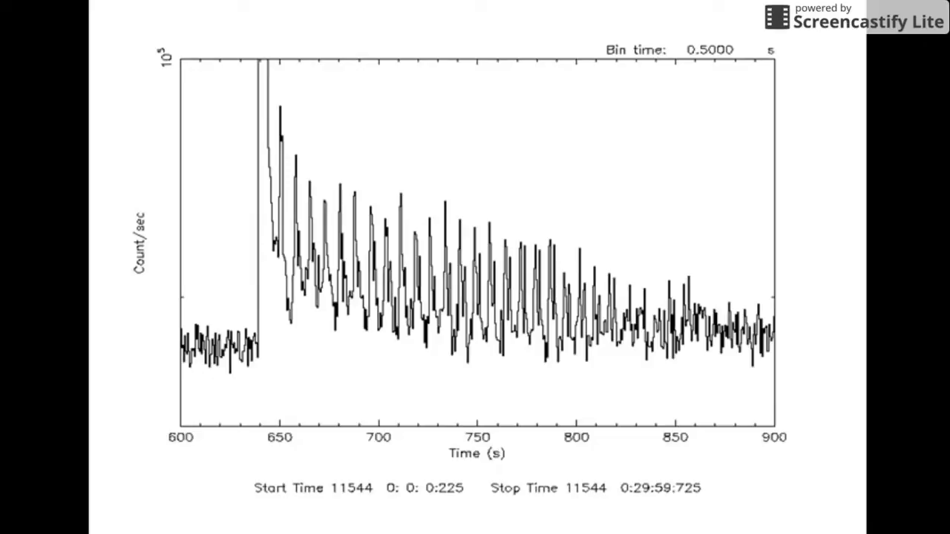